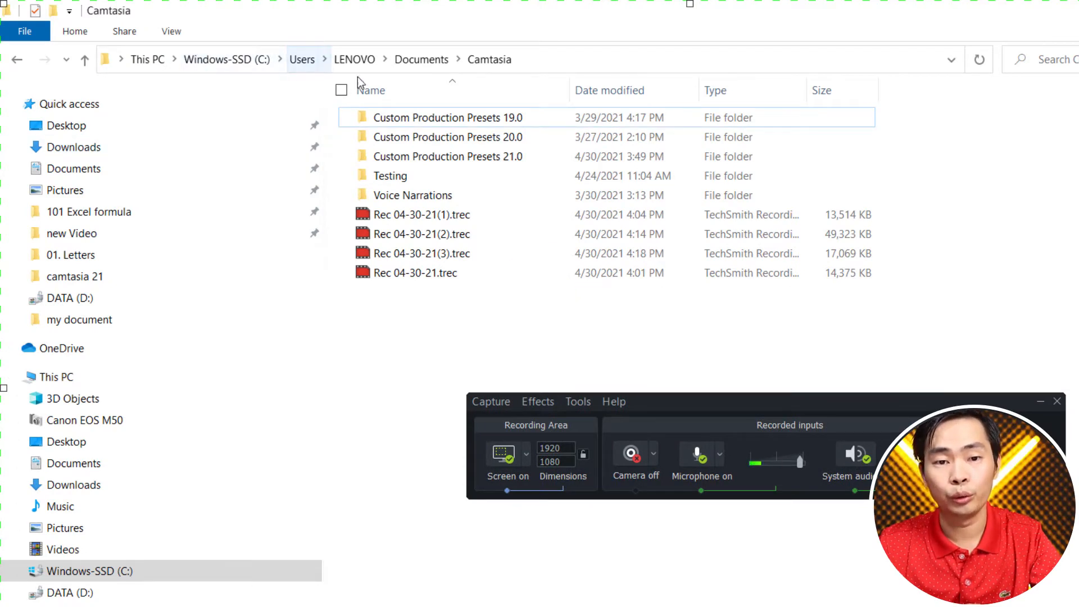
{"action": "mouse_move", "coordinate": [694, 323]}
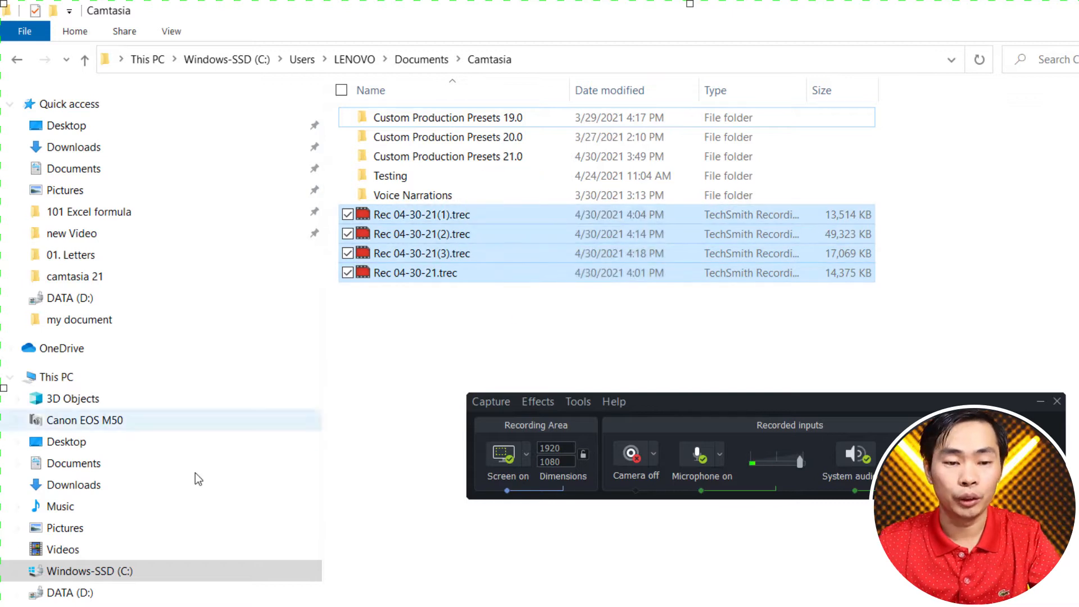
Go to the DATA (D:) drive in File Explorer to start a new folder
{"action": "left_click", "coordinate": [502, 331]}
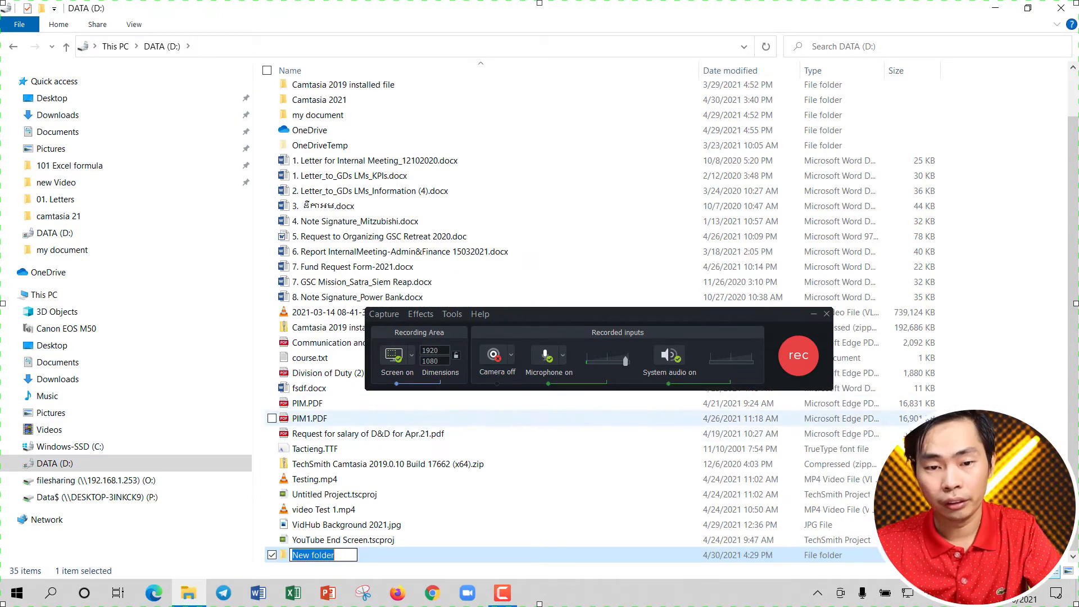
Name the new D: drive folder 'camtasia video'
{"action": "type", "text": "camta"}
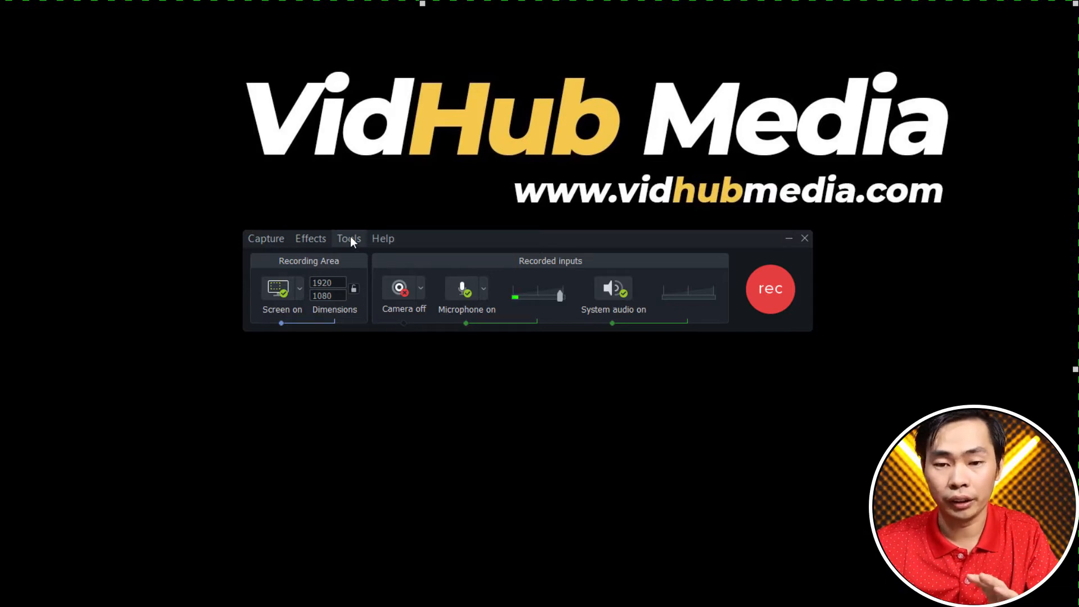
Open Tools > Options, view the Program tab, then return to General's saving settings
{"action": "left_click", "coordinate": [348, 239]}
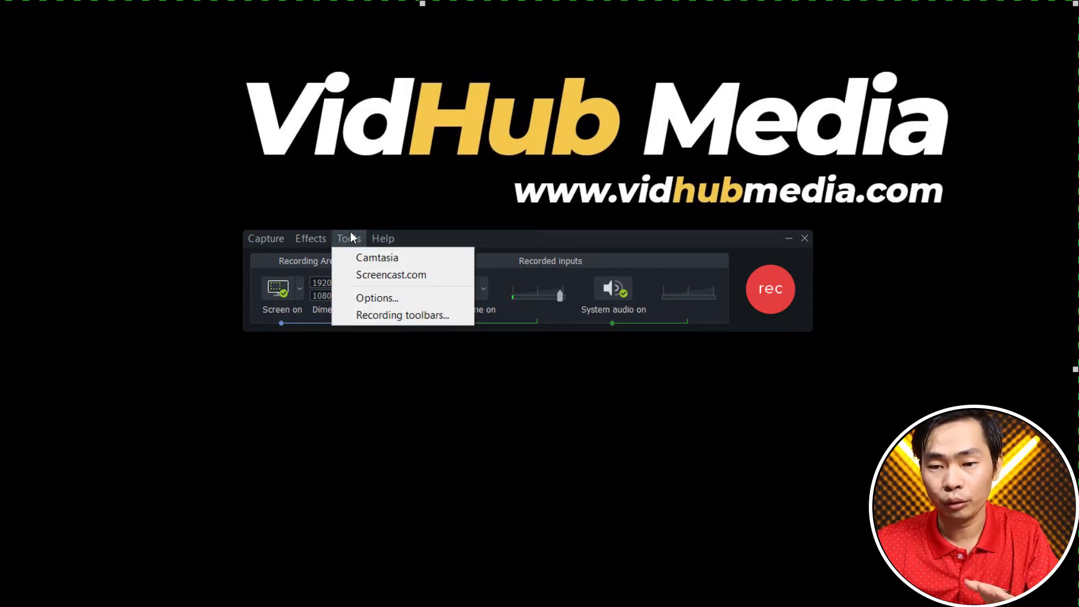
{"action": "mouse_move", "coordinate": [399, 305]}
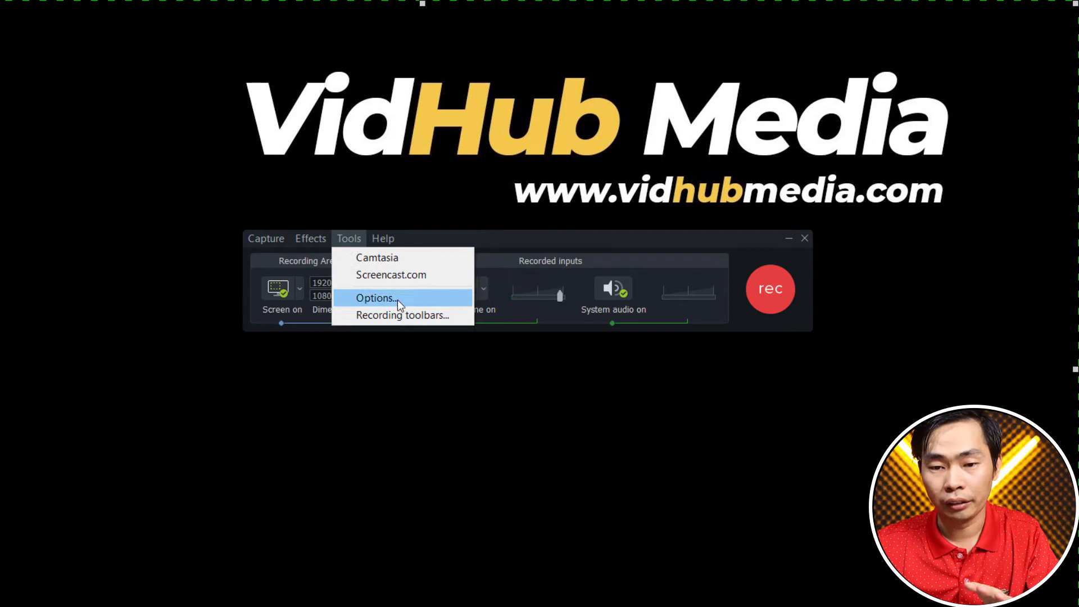
{"action": "left_click", "coordinate": [379, 298]}
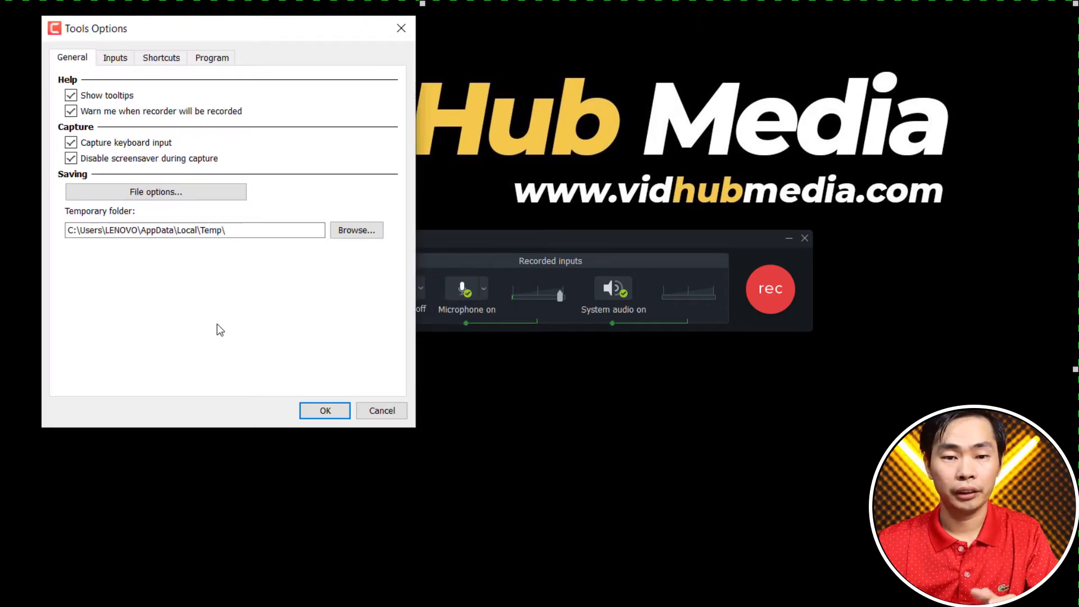
{"action": "left_click", "coordinate": [211, 57]}
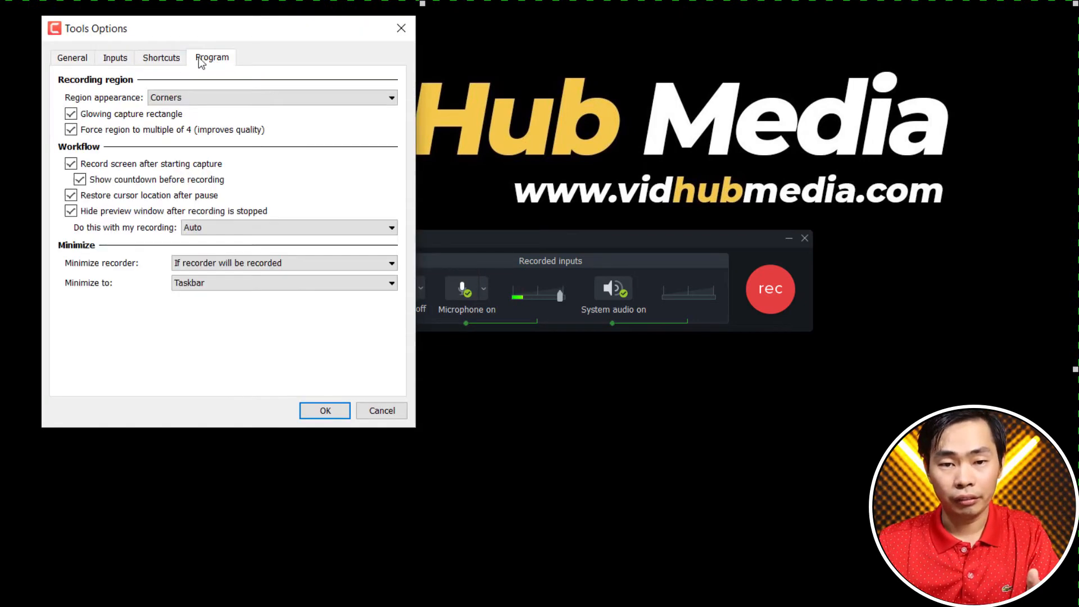
{"action": "left_click", "coordinate": [72, 57]}
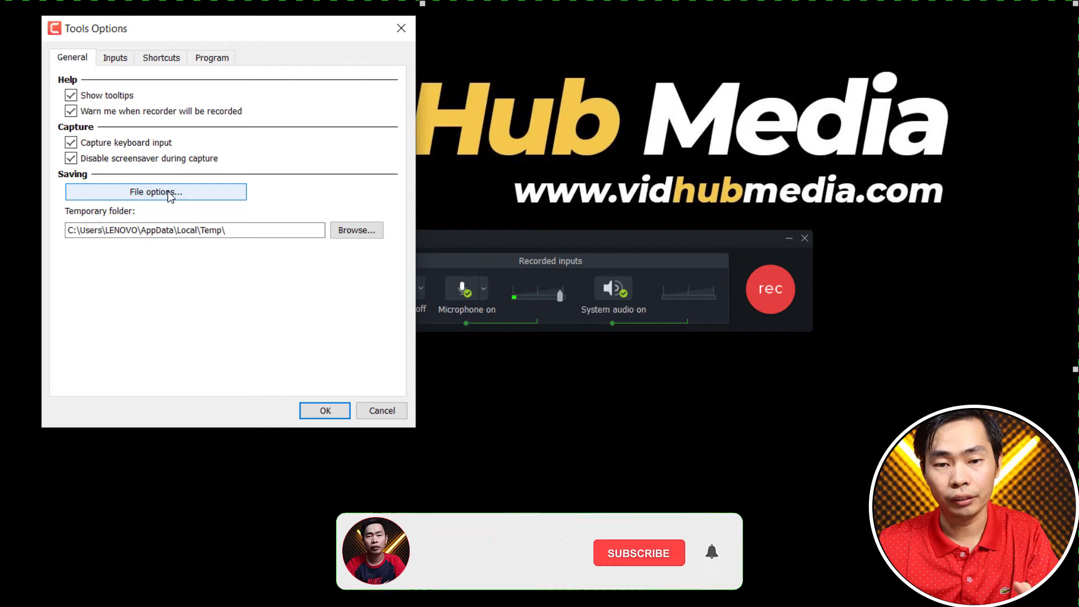
{"action": "left_click", "coordinate": [639, 553]}
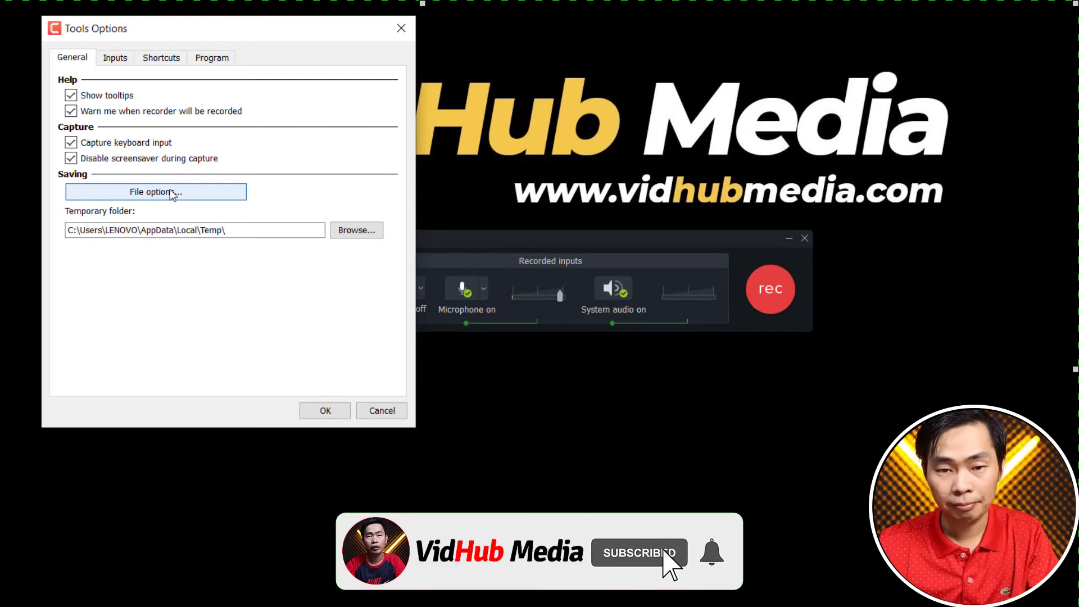
Add '2020-' to the file name prefix, making it '2020-Rec {MM}-{DD}-{YY}'
{"action": "left_click", "coordinate": [156, 192]}
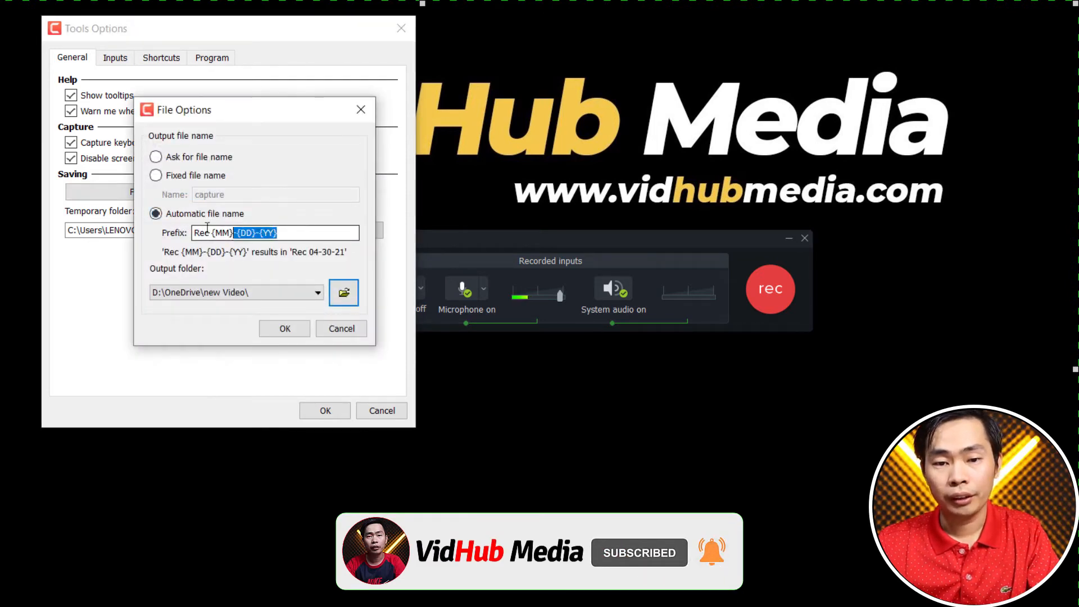
{"action": "triple_click", "coordinate": [243, 232]}
{"action": "type", "text": "2020"}
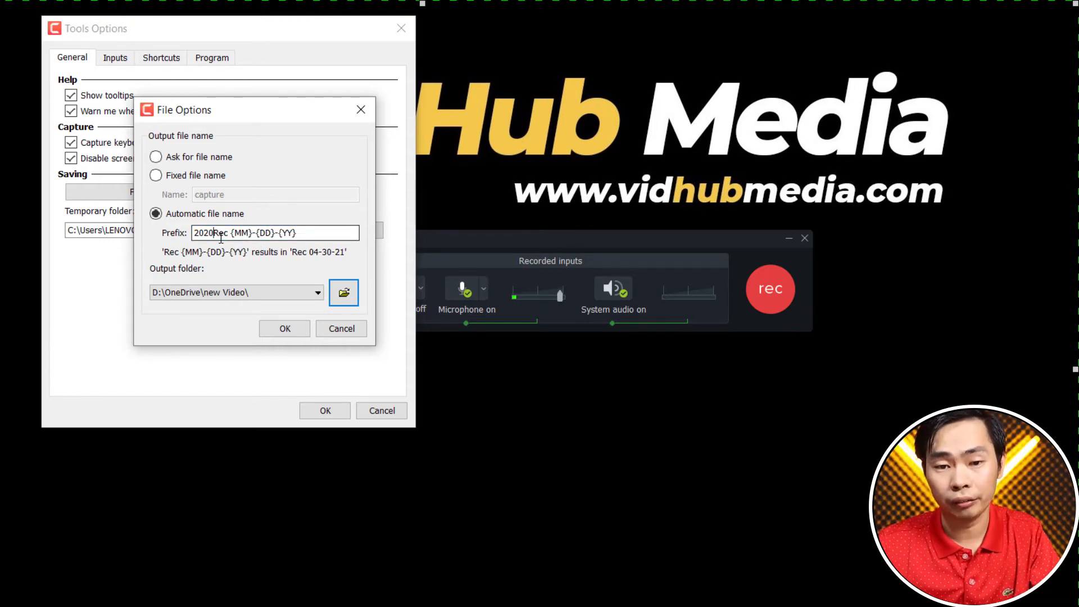
{"action": "type", "text": "-"}
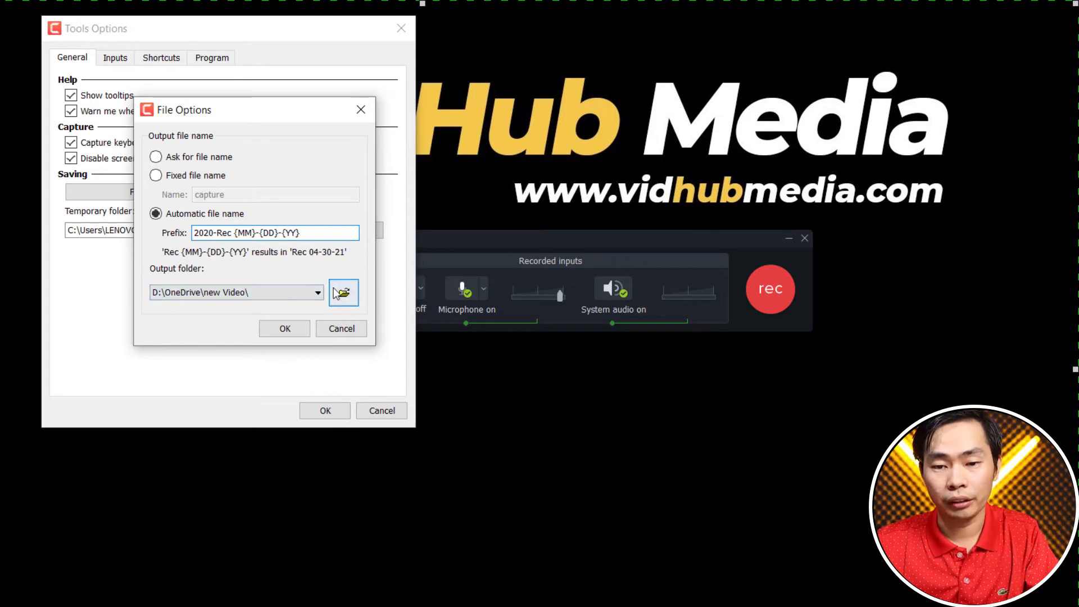
Set the output folder to D:\camtasia video and confirm File Options
{"action": "left_click", "coordinate": [344, 292]}
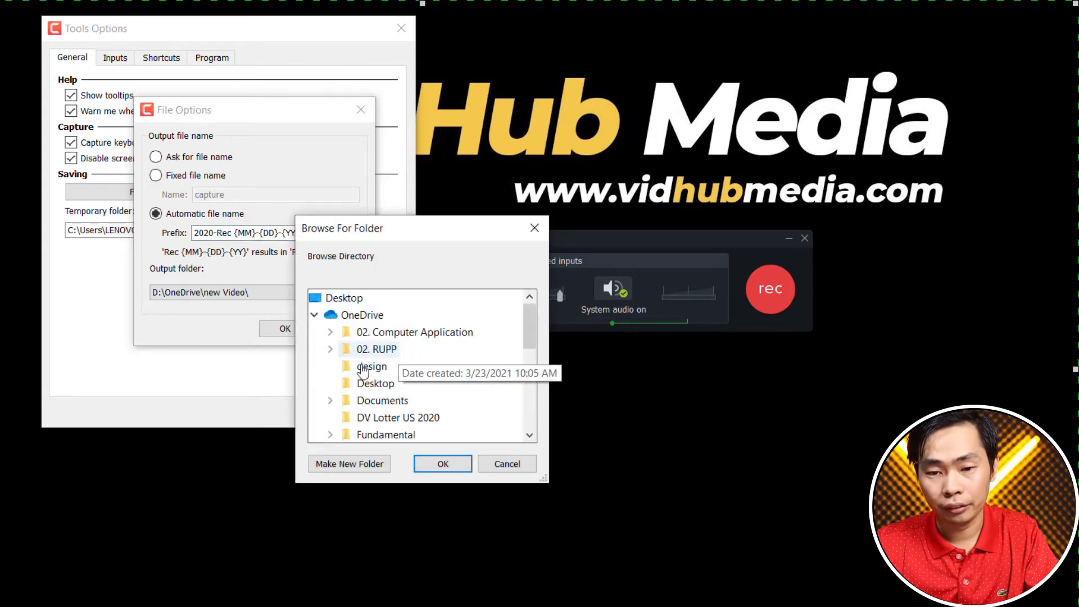
{"action": "left_click", "coordinate": [314, 315]}
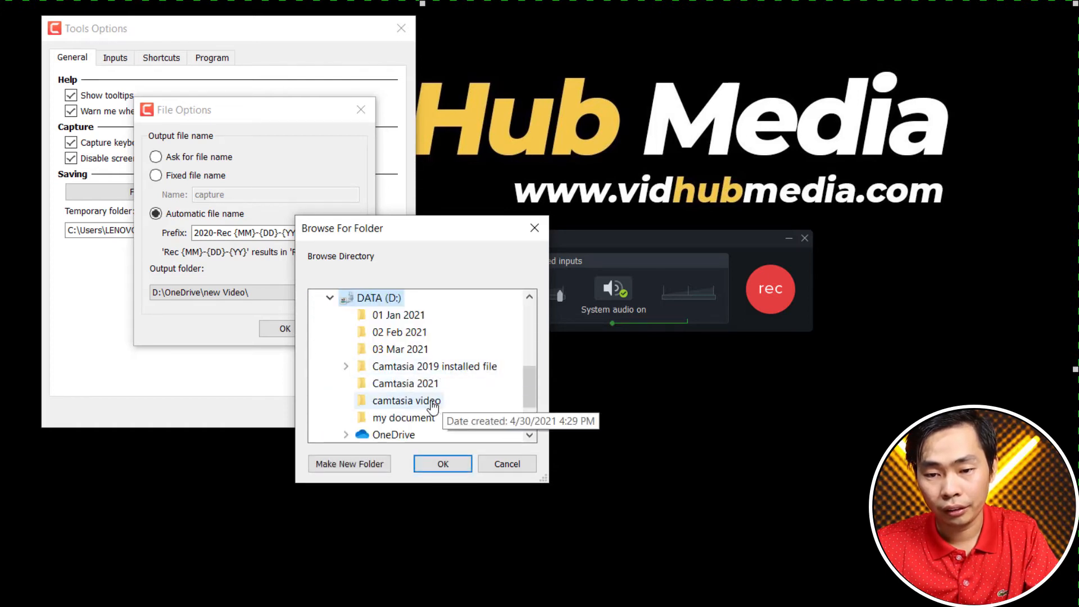
{"action": "left_click", "coordinate": [442, 464]}
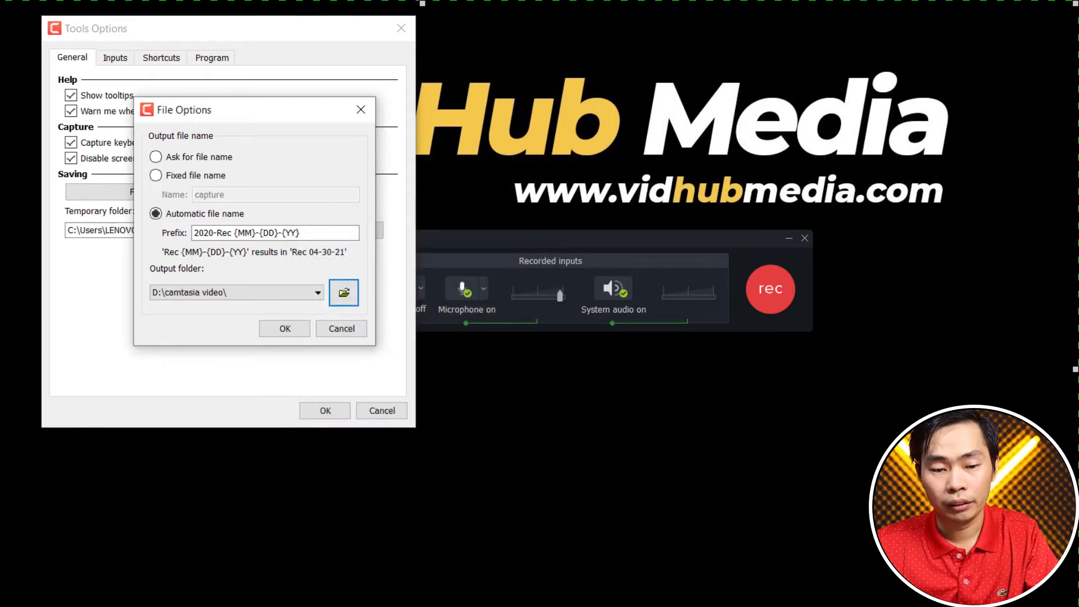
{"action": "left_click", "coordinate": [344, 292]}
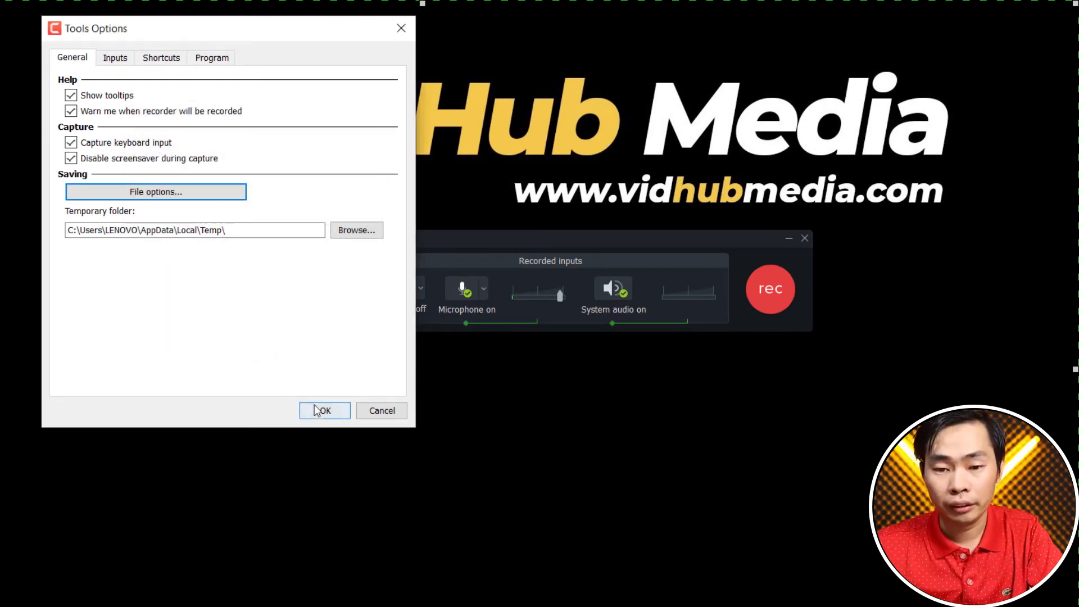
Confirm the options, dismiss the shortcut conflict warning, and start a full-screen test recording
{"action": "left_click", "coordinate": [324, 410]}
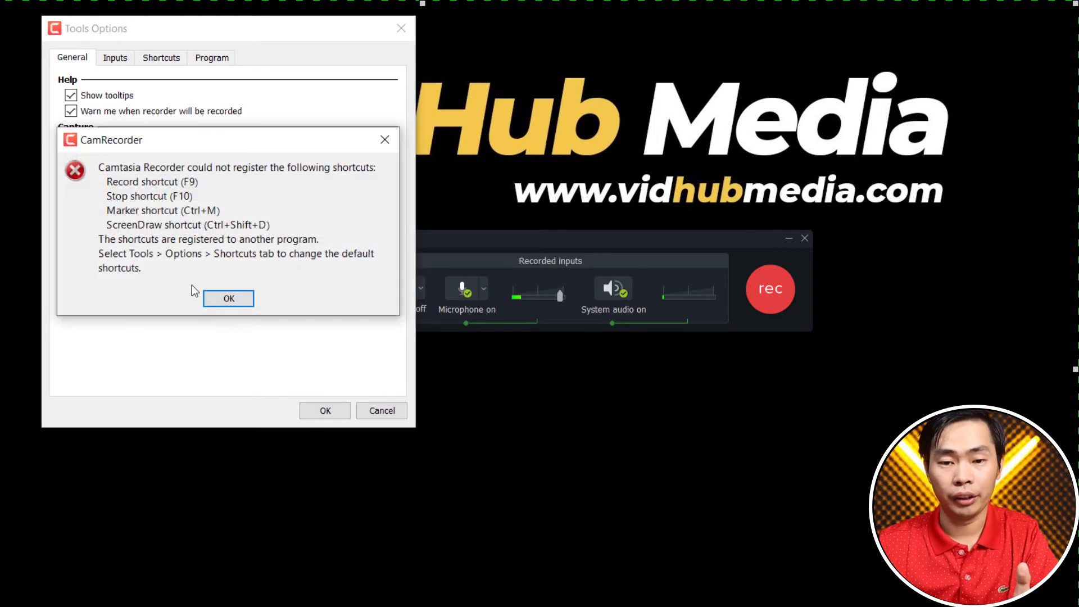
{"action": "left_click", "coordinate": [228, 298]}
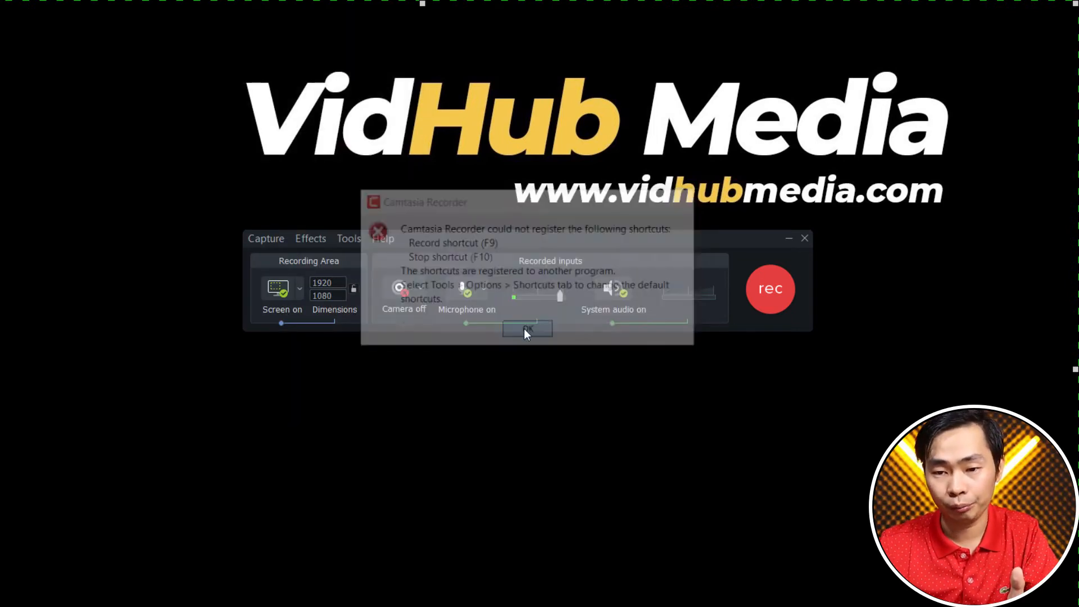
{"action": "left_click", "coordinate": [527, 329]}
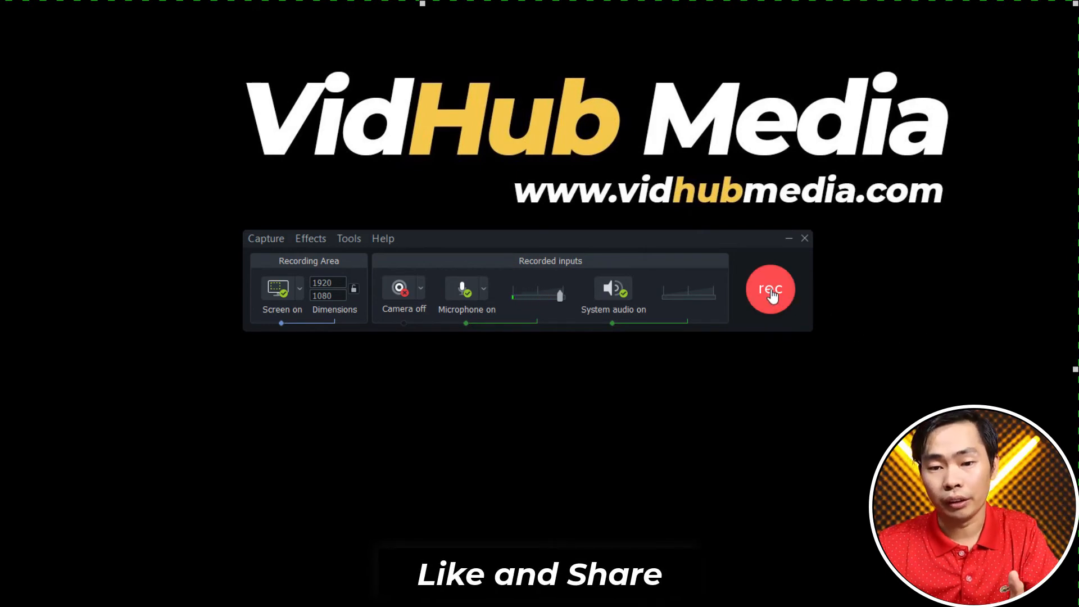
{"action": "left_click", "coordinate": [771, 290]}
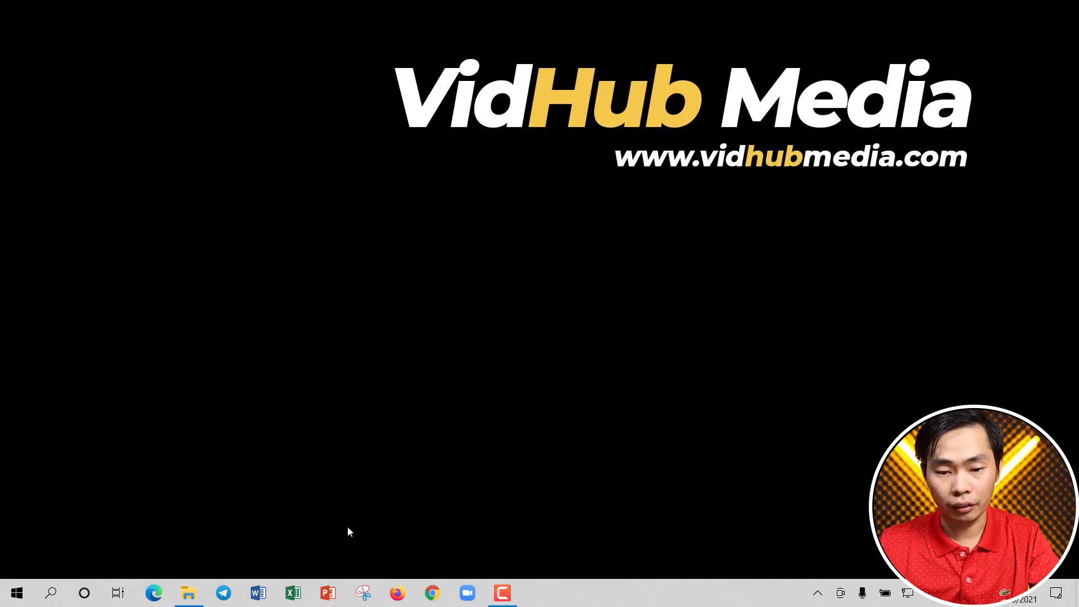
Capture the camtasia video folder and Excel launching, then stop the ~16-second recording
{"action": "left_click", "coordinate": [188, 592]}
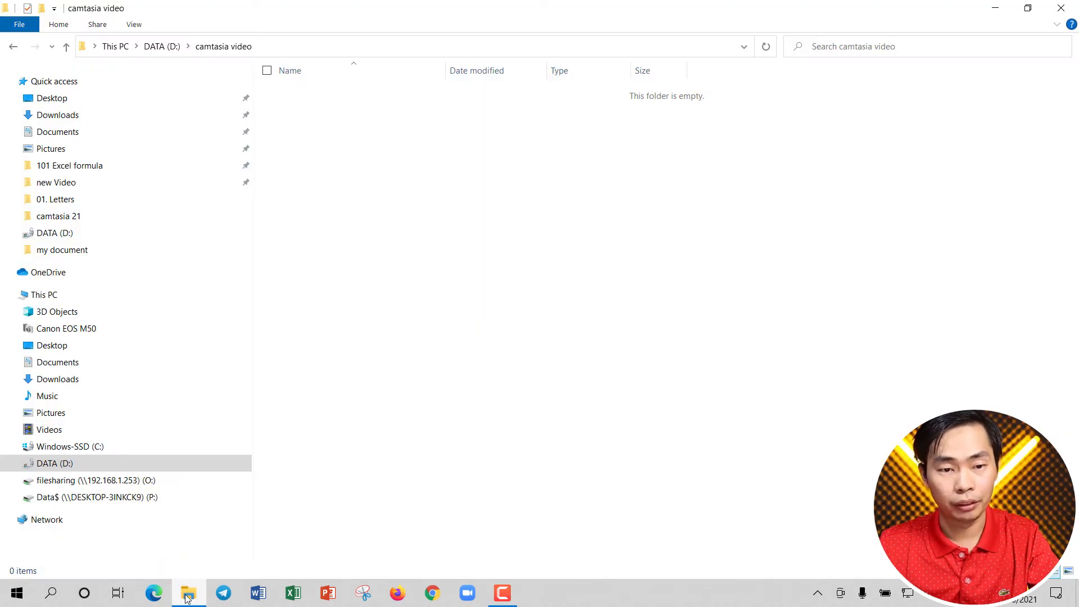
{"action": "left_click", "coordinate": [294, 592]}
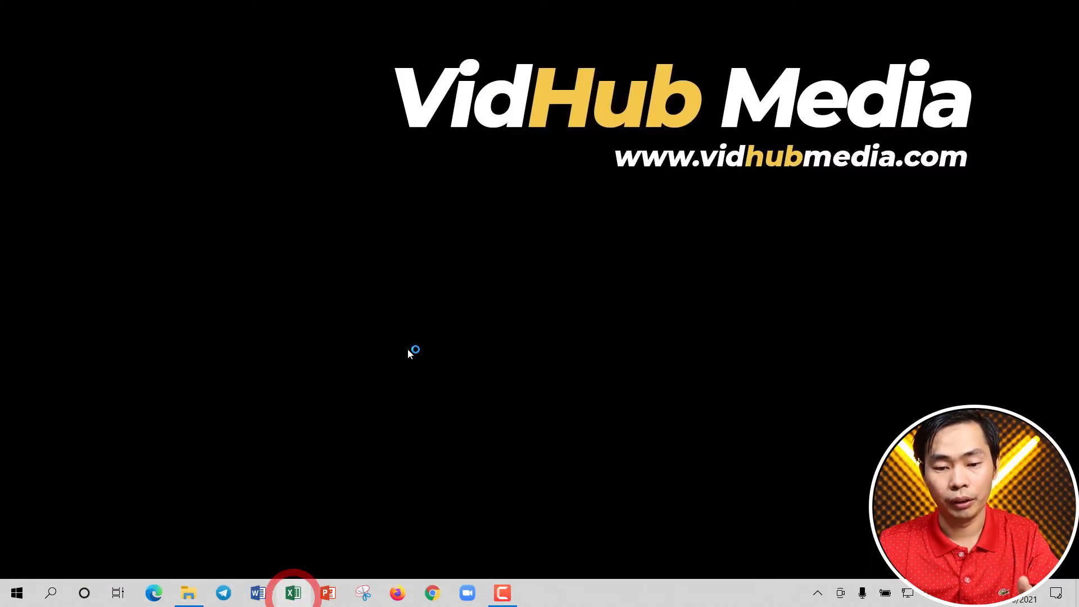
{"action": "left_click", "coordinate": [292, 593]}
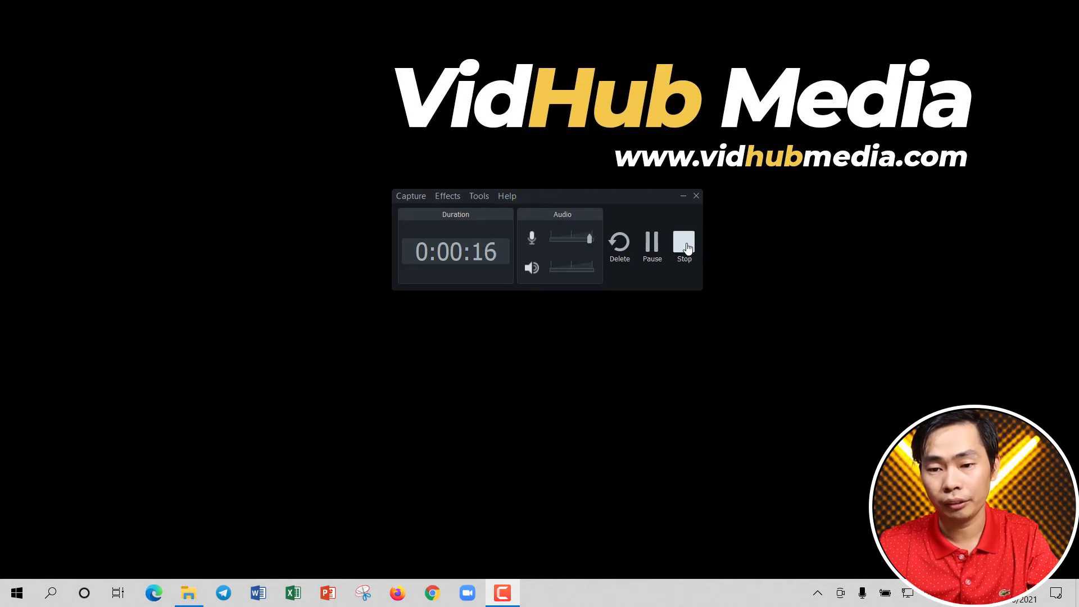
{"action": "left_click", "coordinate": [684, 244]}
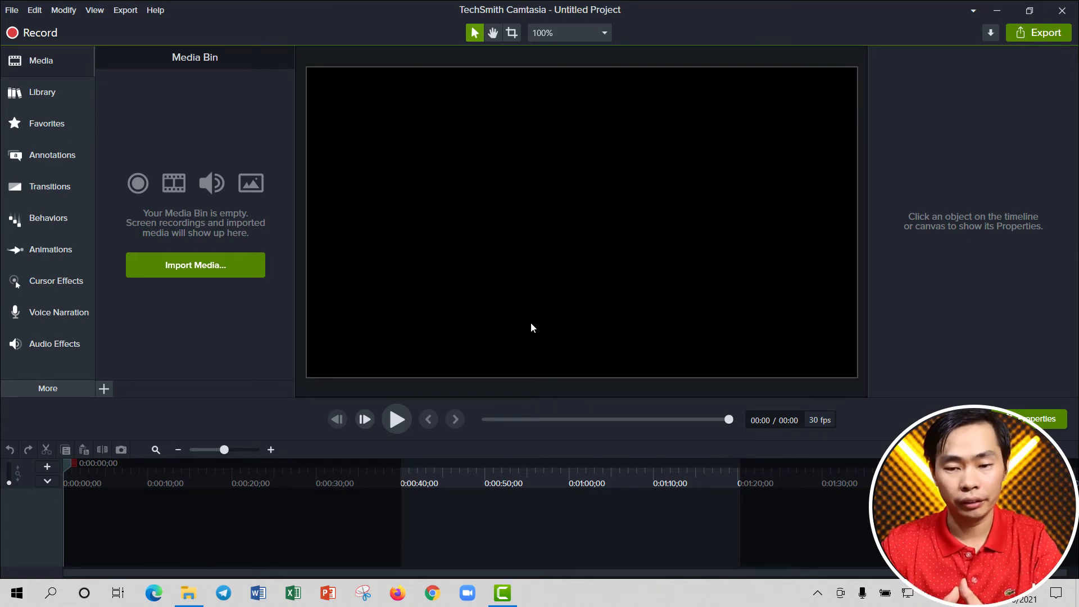
Let 2020-Rec 04-30-21 load onto Camtasia's timeline, then switch to the camtasia video folder
{"action": "left_click", "coordinate": [195, 266]}
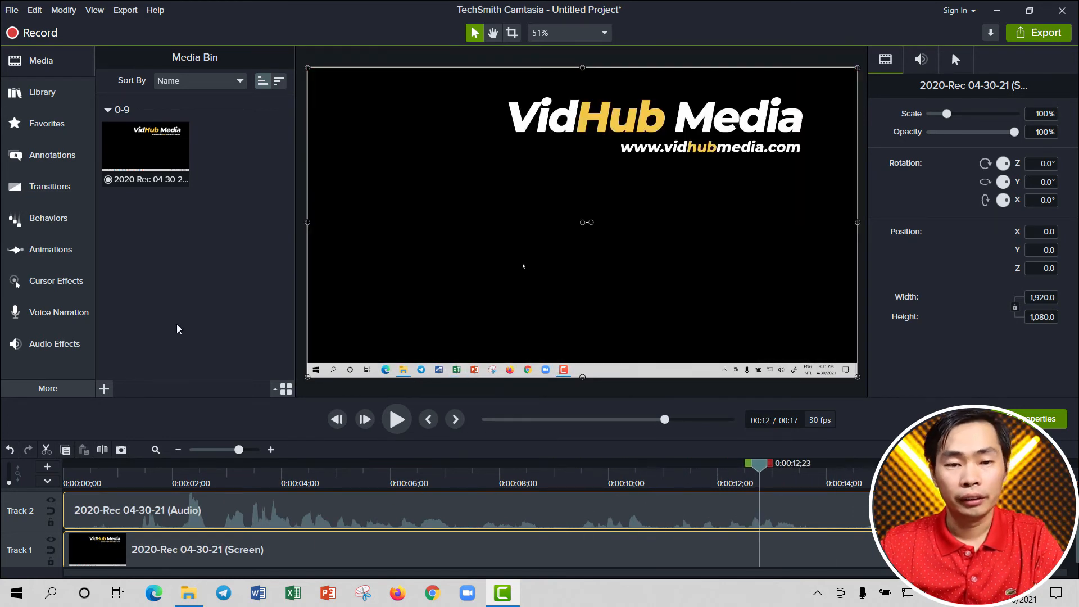
{"action": "left_click", "coordinate": [145, 146]}
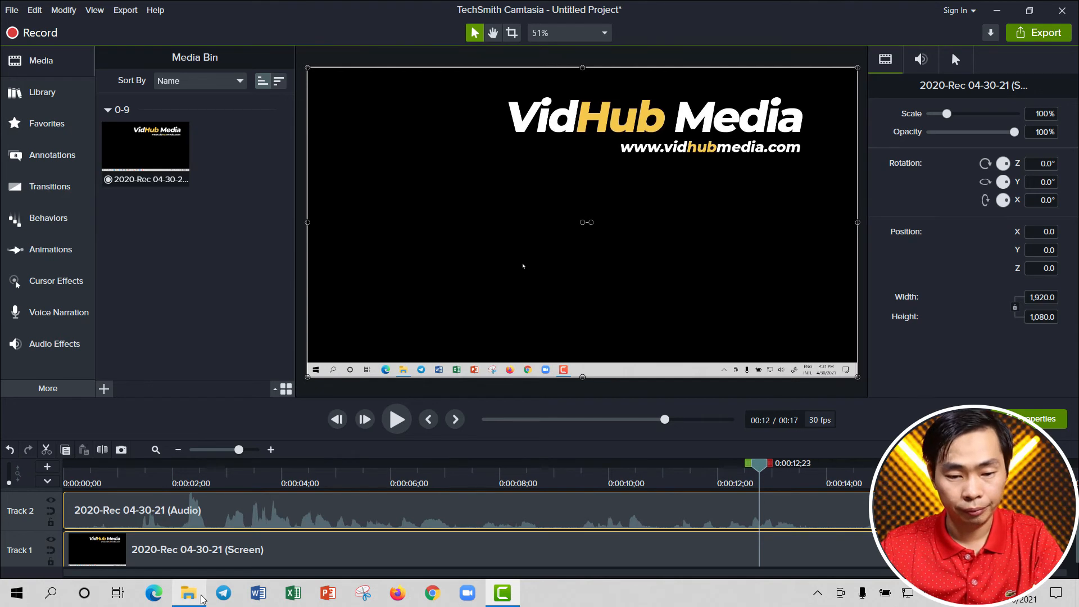
{"action": "left_click", "coordinate": [188, 593]}
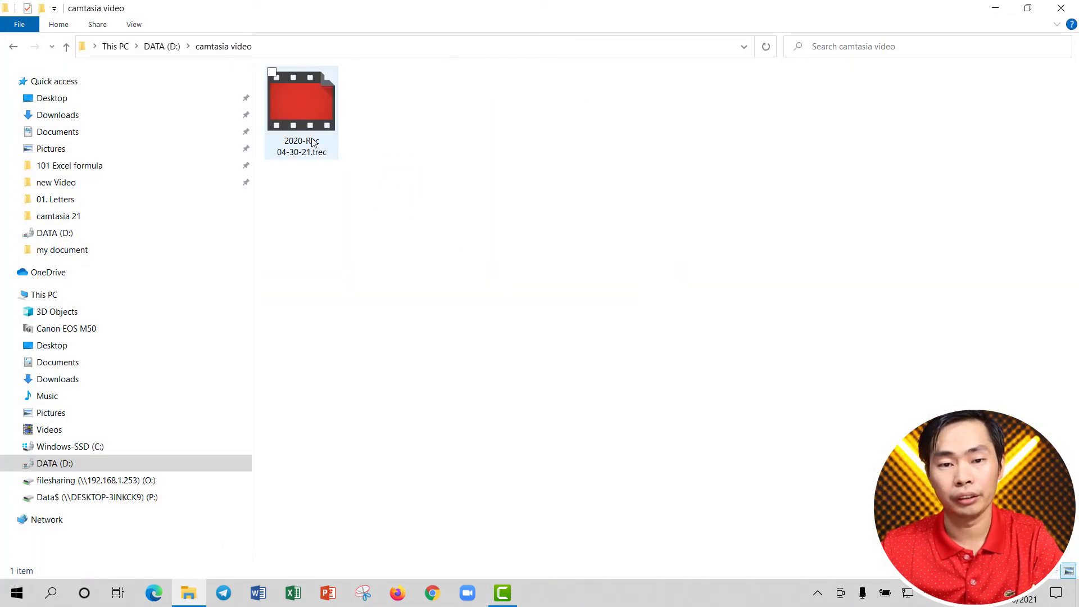
Select the 2.44 MB 2020-Rec 04-30-21.trec file and close Camtasia without saving
{"action": "left_click", "coordinate": [302, 102]}
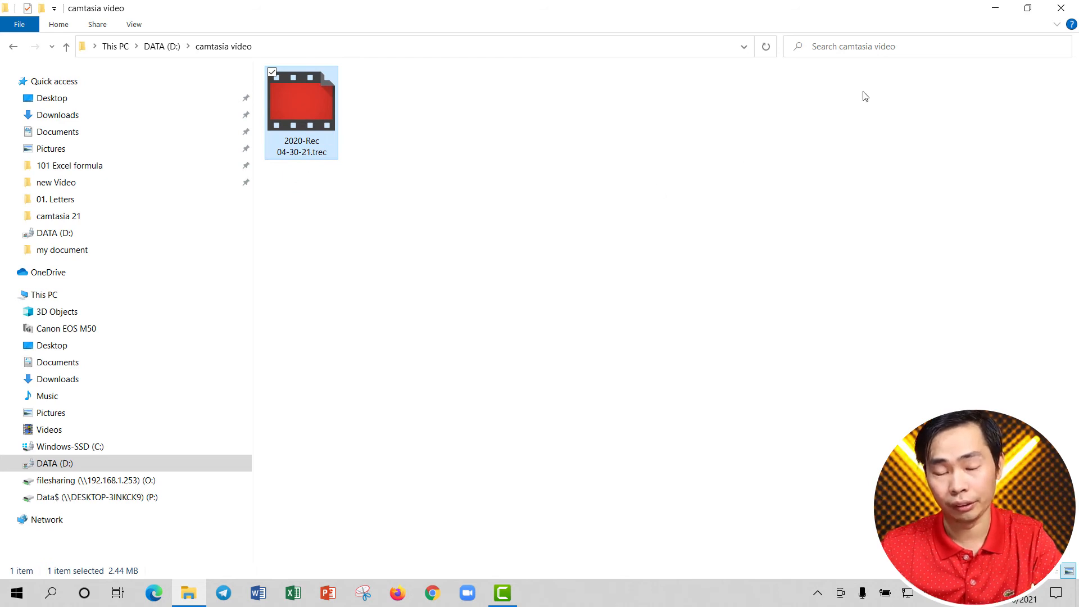
{"action": "left_click", "coordinate": [502, 592]}
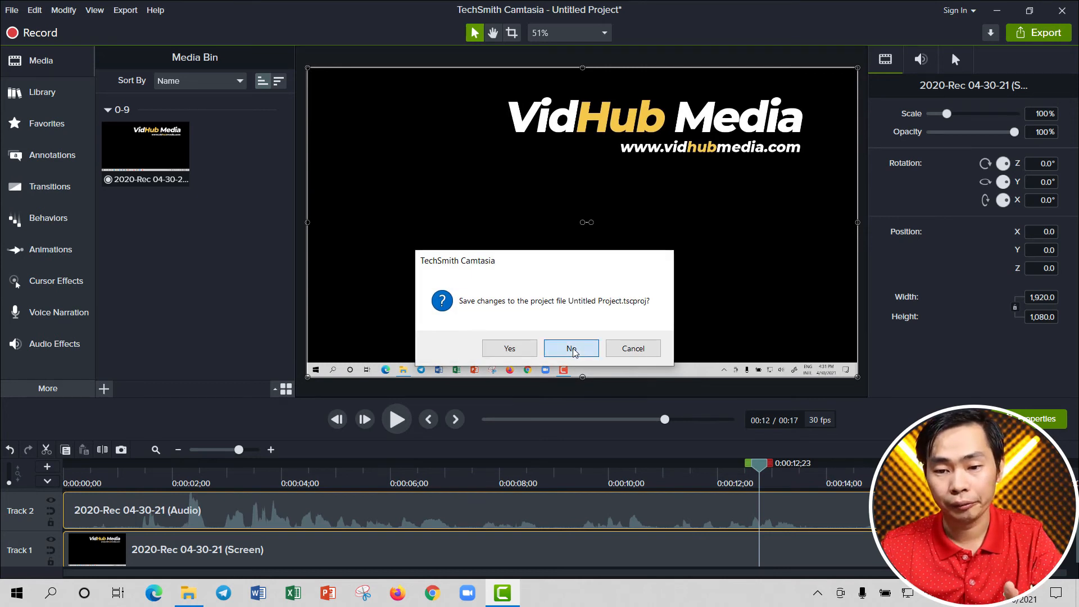
{"action": "left_click", "coordinate": [571, 349]}
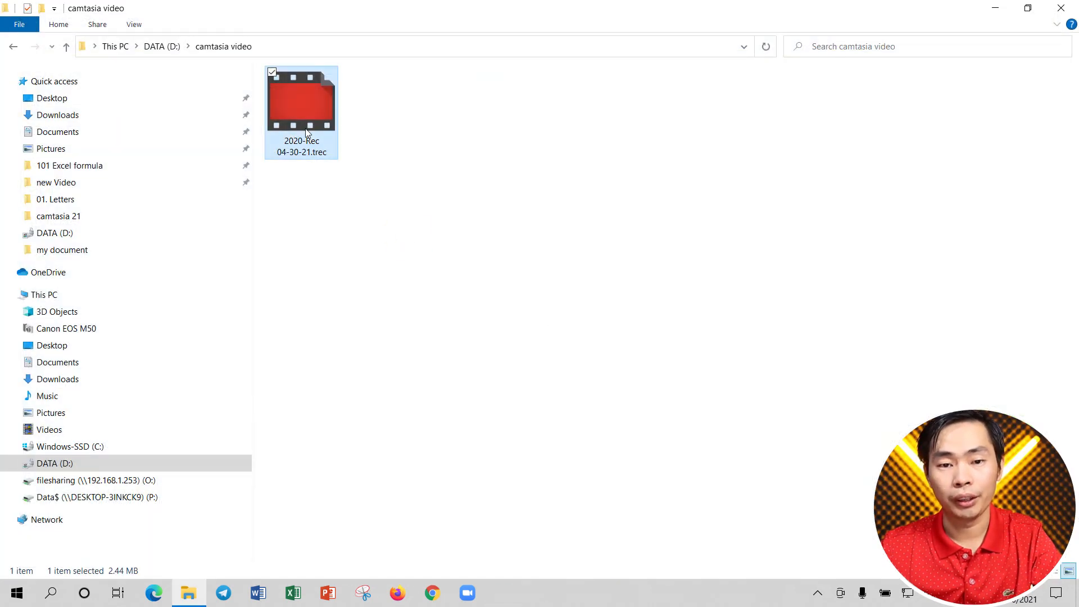
{"action": "mouse_move", "coordinate": [482, 331]}
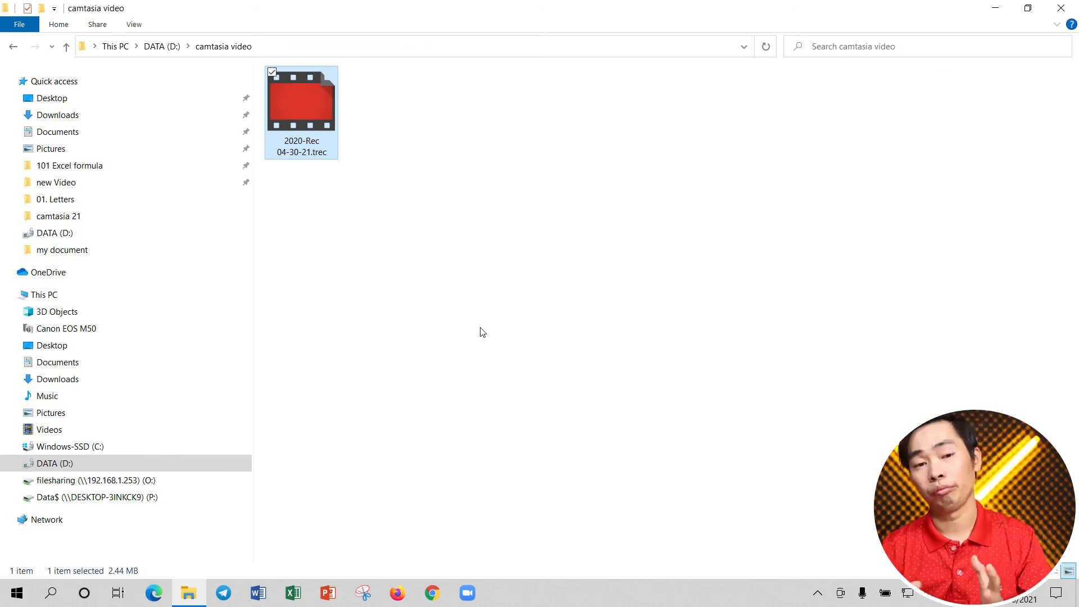
Open 2020-Rec 04-30-21.trec in Camtasia and scrub the playhead to about 0:09
{"action": "double_click", "coordinate": [302, 104]}
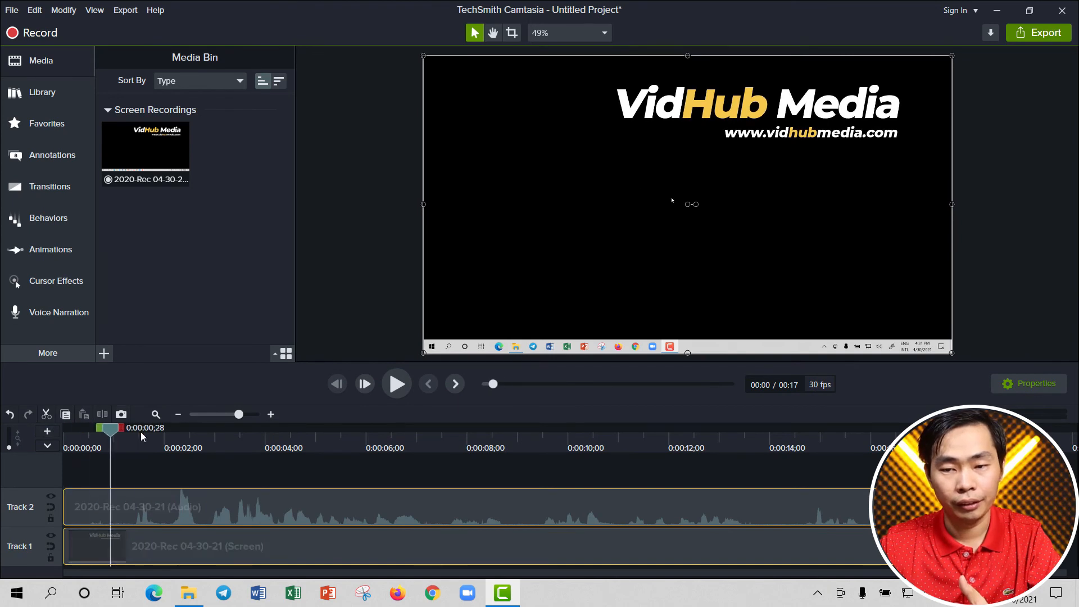
{"action": "left_click_drag", "start_coordinate": [111, 427], "coordinate": [389, 427]}
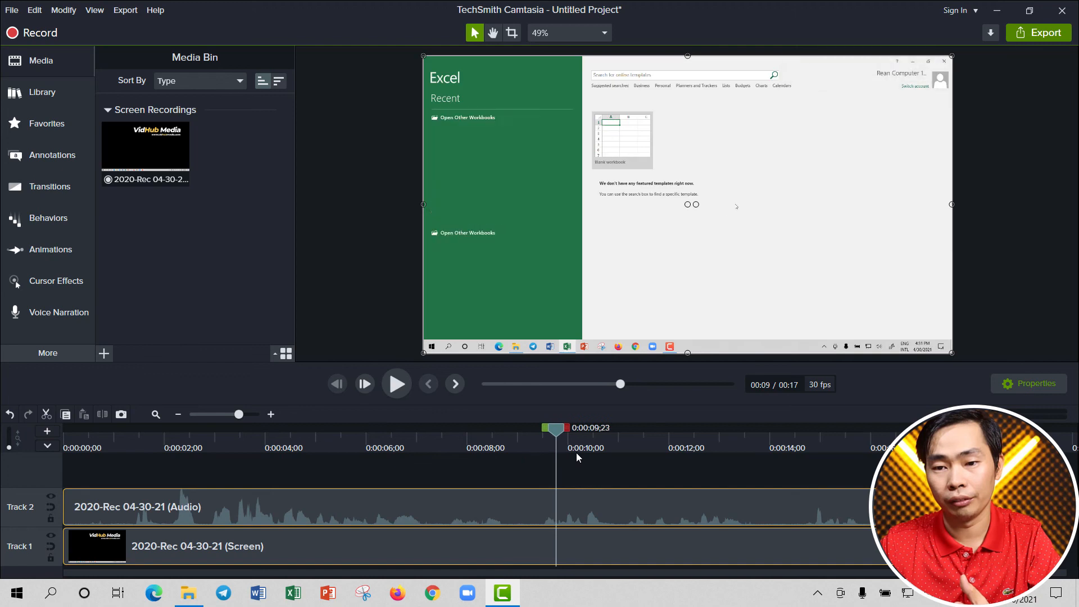
{"action": "left_click_drag", "start_coordinate": [555, 427], "coordinate": [538, 427]}
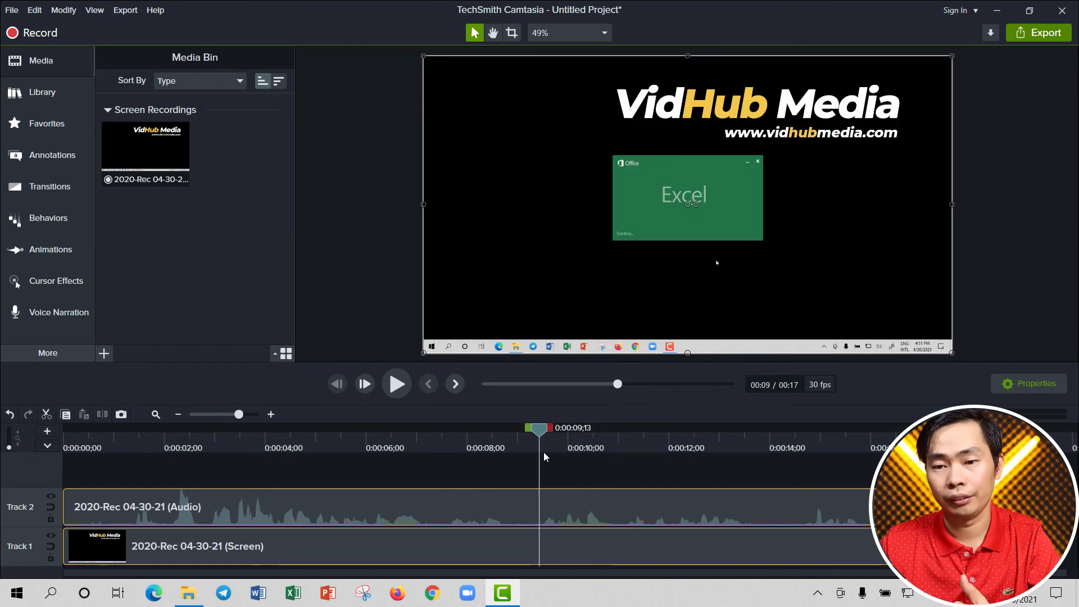